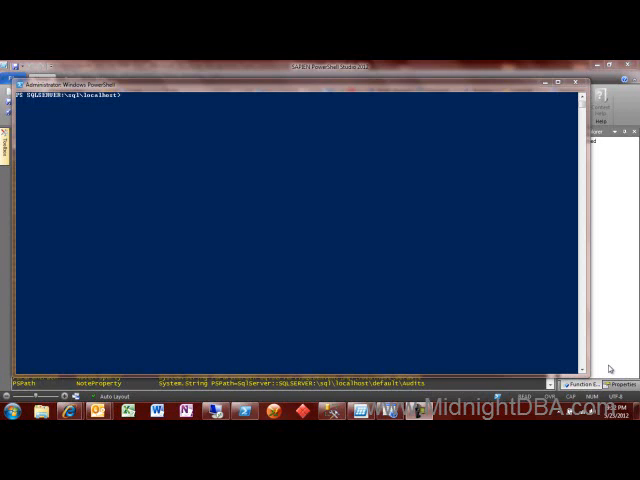
mouse_move(298, 208)
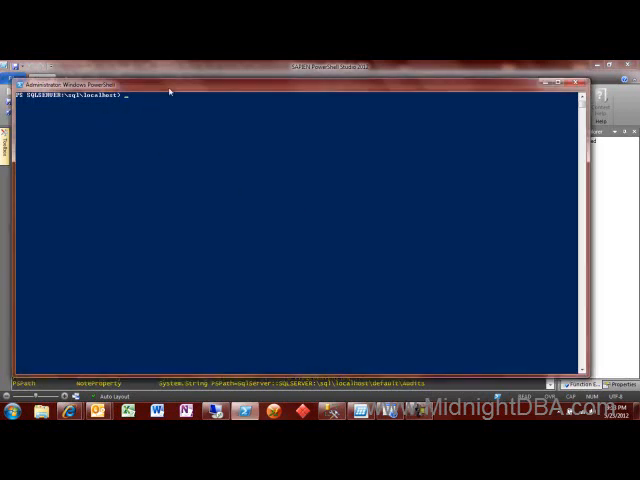
mouse_move(104, 110)
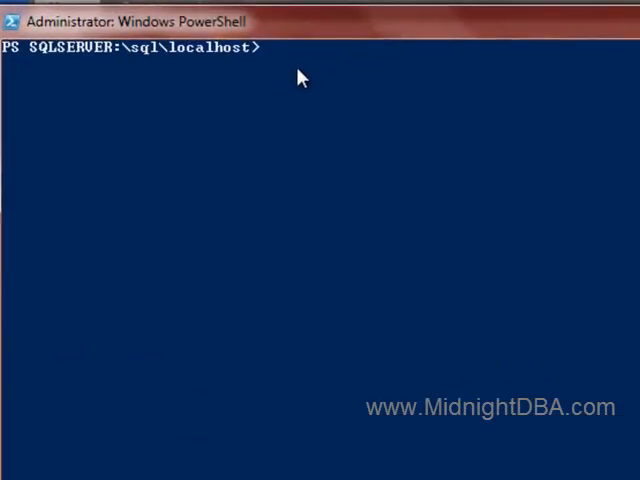
Navigate into the default instance folder and back up to the localhost level.
type("cd de")
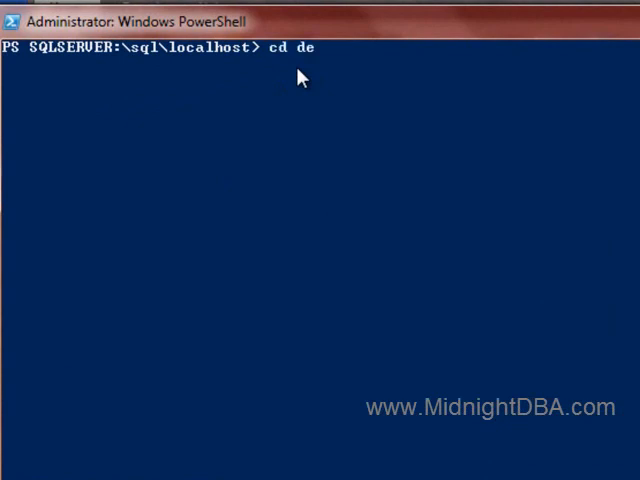
key("Return")
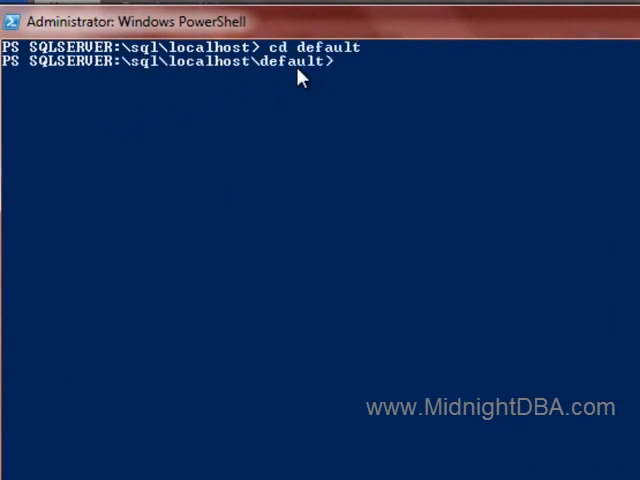
mouse_move(362, 108)
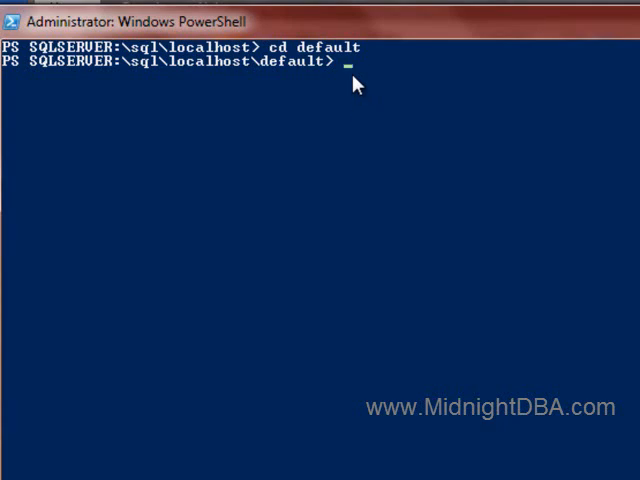
type("cd..")
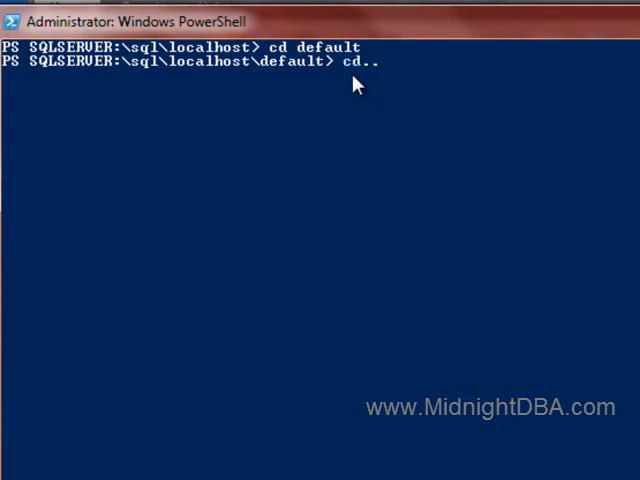
key("Return")
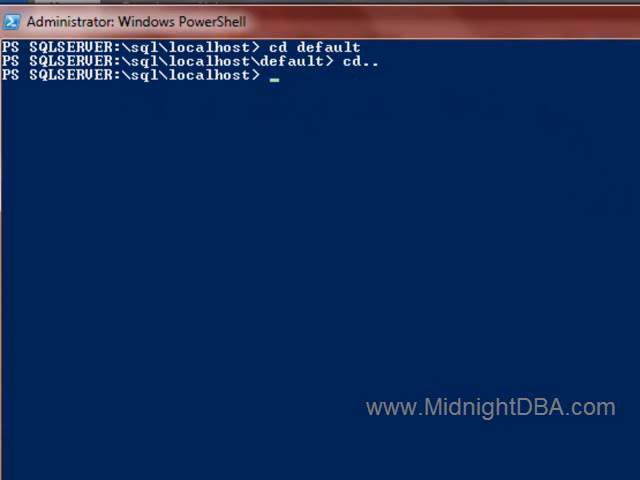
Store the dir listing in $a and pipe it to gm to list the server object's members.
type("$a = dir")
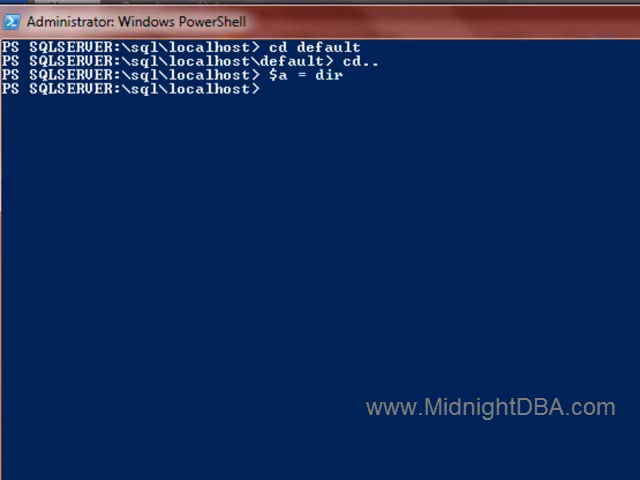
type("$a")
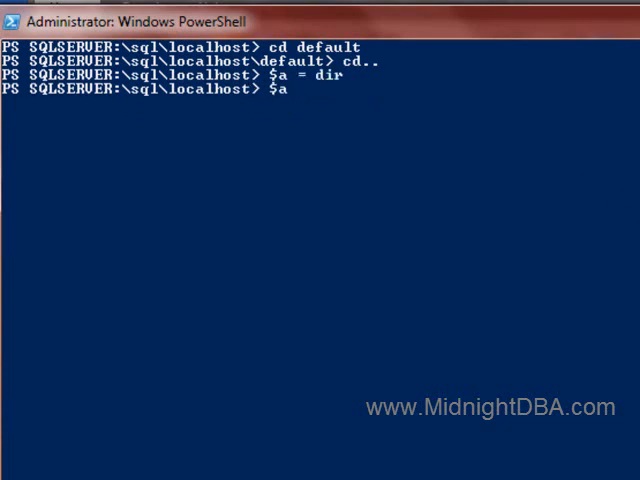
type("| g")
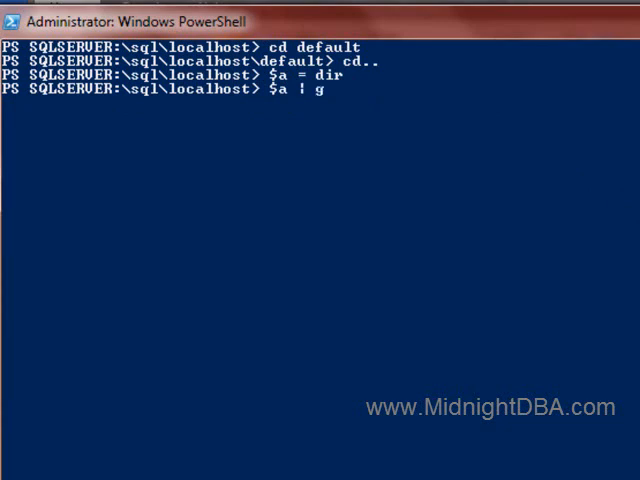
key("Return")
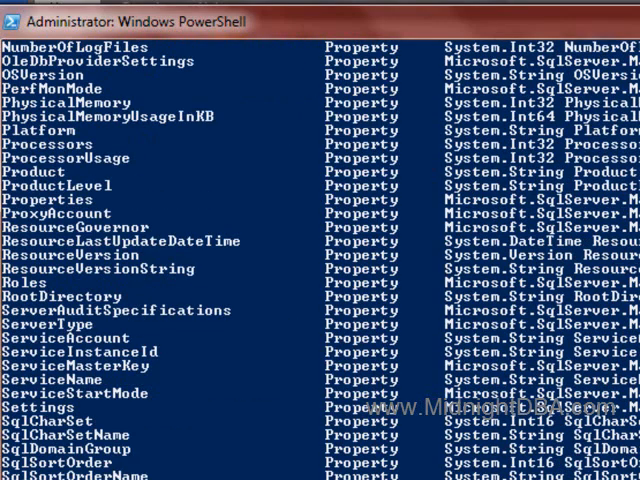
mouse_move(90, 318)
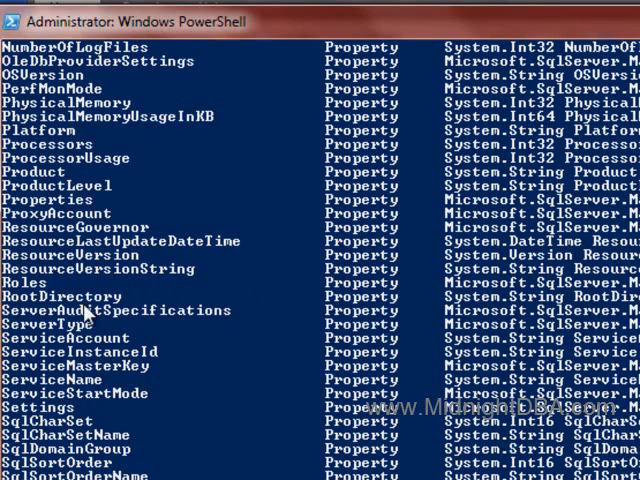
scroll("down", 3)
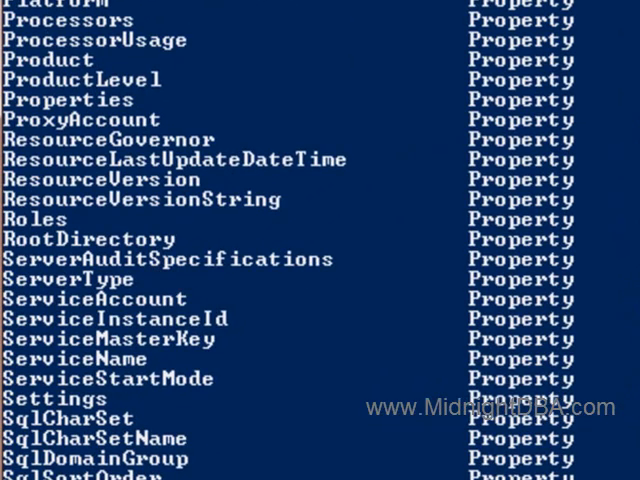
mouse_move(136, 276)
type("$")
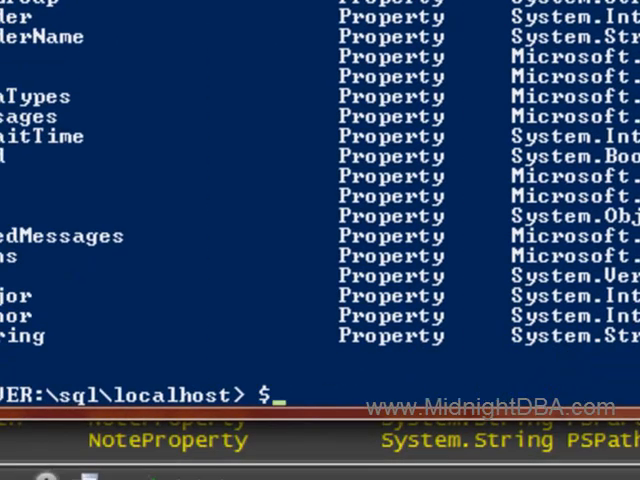
Evaluate $a.RootDirectory to show the MSSQL11.MSSQLSERVER install path.
type("a.RootD")
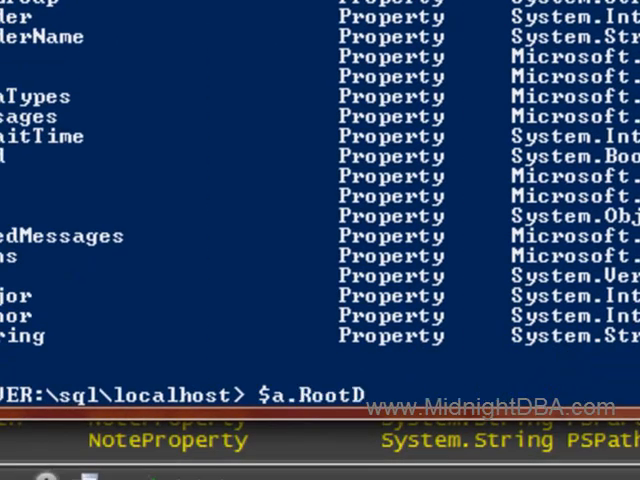
type("irectory")
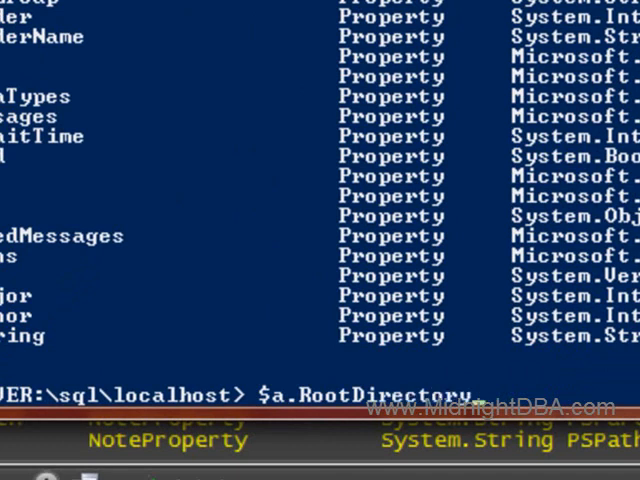
key("Return")
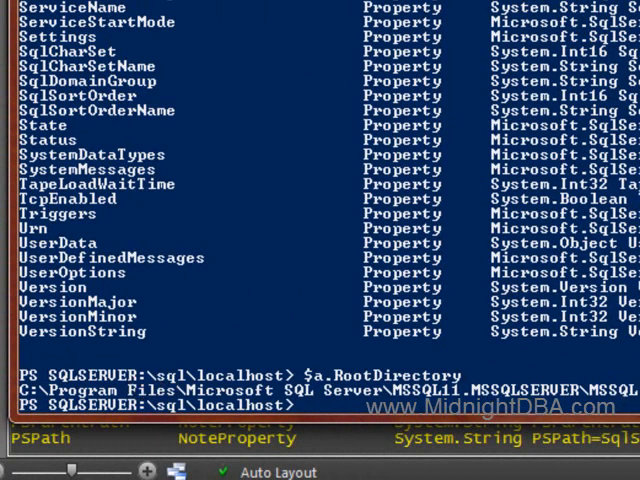
mouse_move(536, 280)
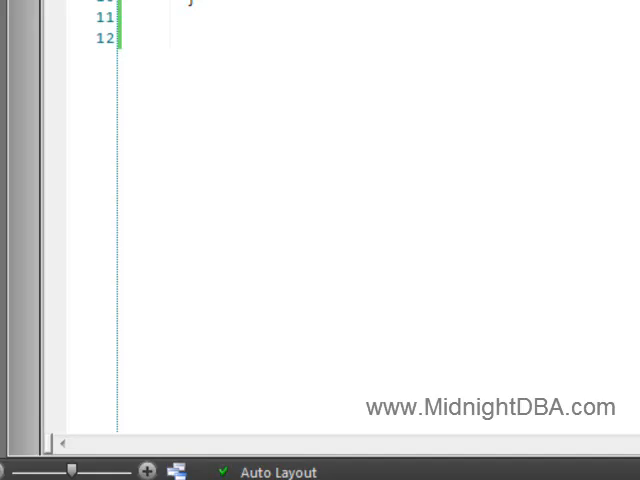
Start a ForEach loop with $a | %{ over the server names.
scroll("up", 3)
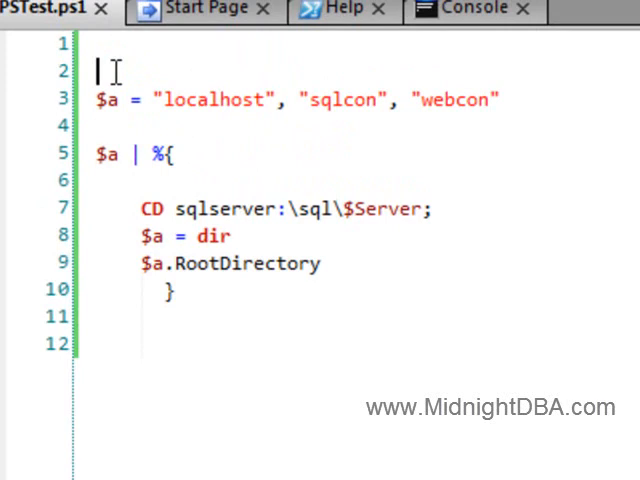
mouse_move(108, 100)
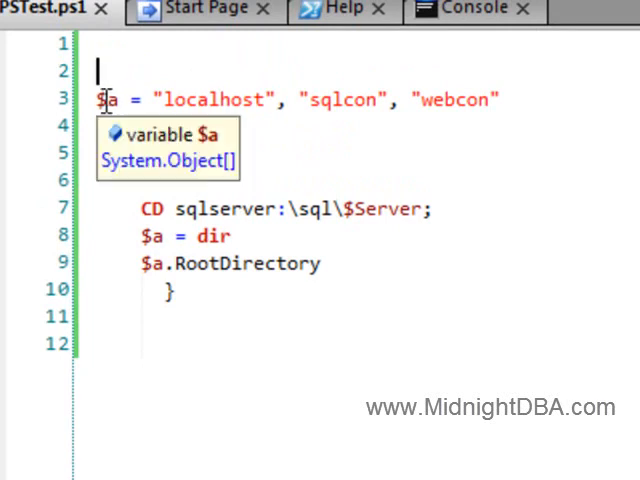
type("$a | %{")
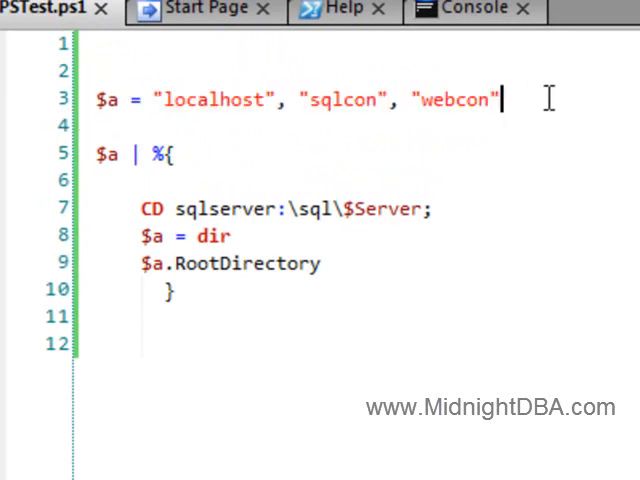
mouse_move(156, 128)
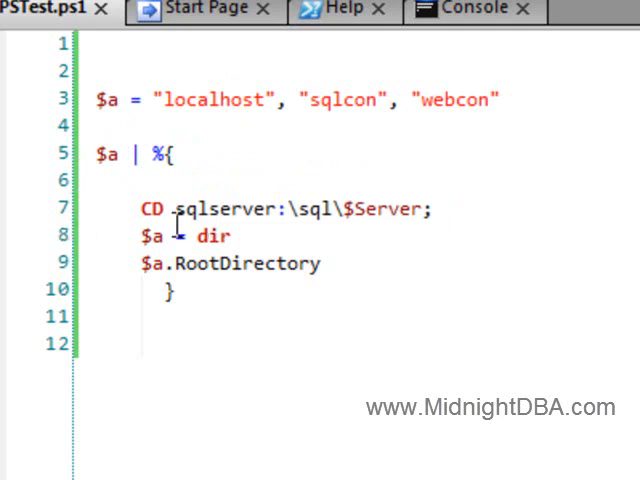
Add the line $Server = $_; at the top of the loop body.
left_click_drag(174, 208, 432, 208)
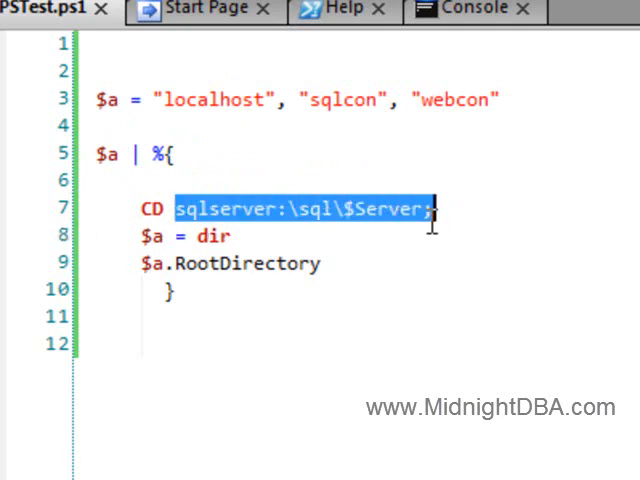
left_click(380, 210)
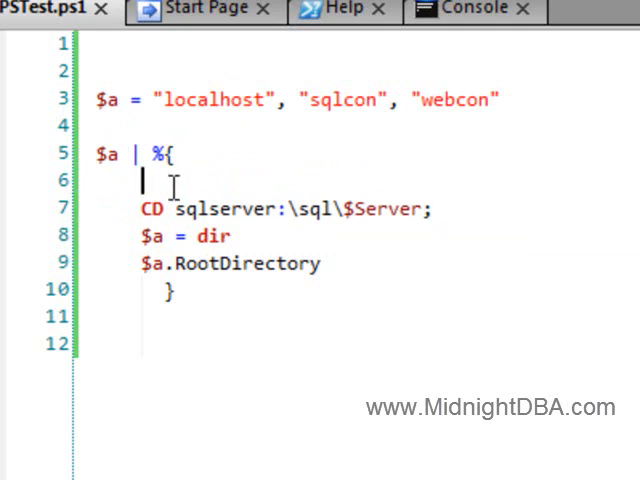
type("$Server =")
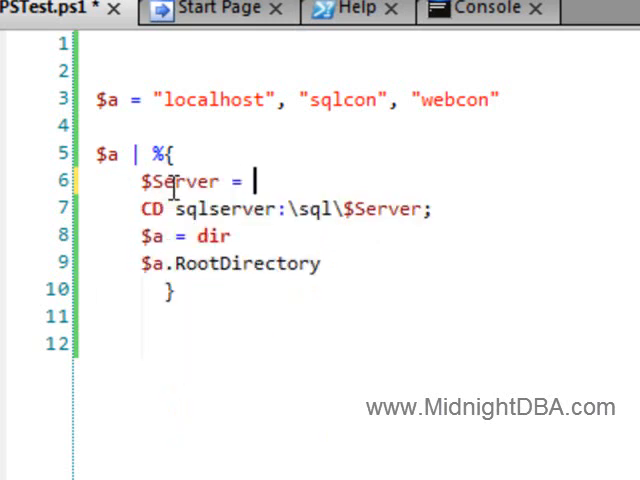
type("$_;")
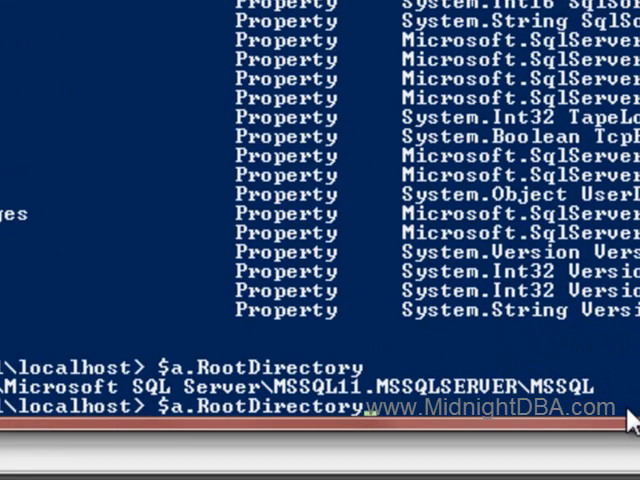
type("$a = dir")
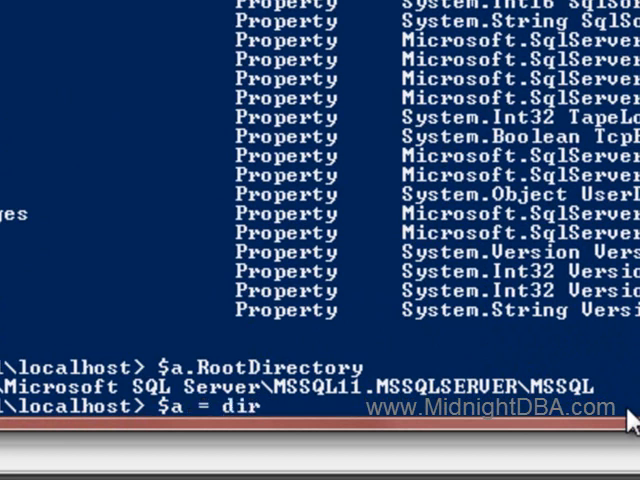
type("cd..")
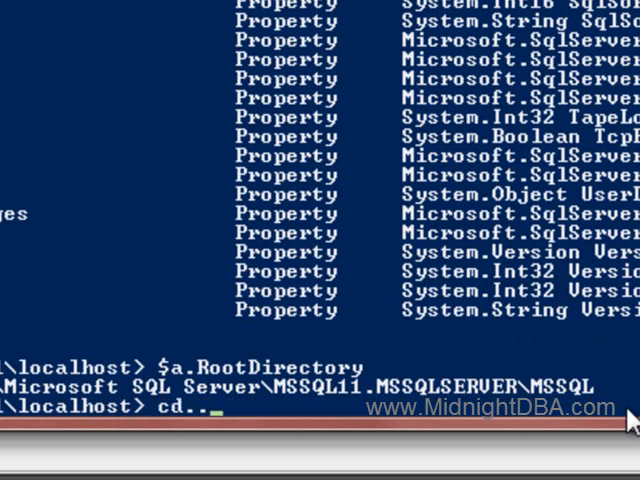
type("$a | gm")
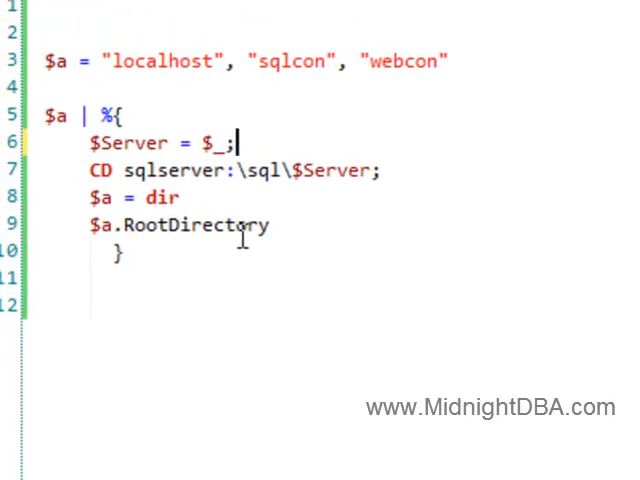
left_click(48, 310)
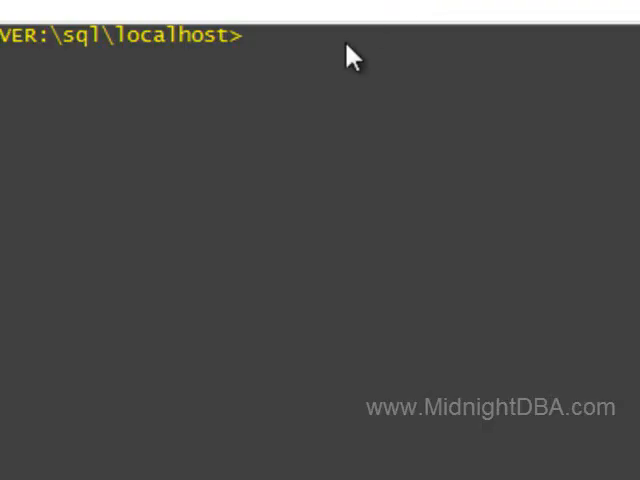
Run ."C:\PSTest.ps1" from the console, getting one root directory plus not-found errors.
type(".\"C:\\PSTest.ps1\"")
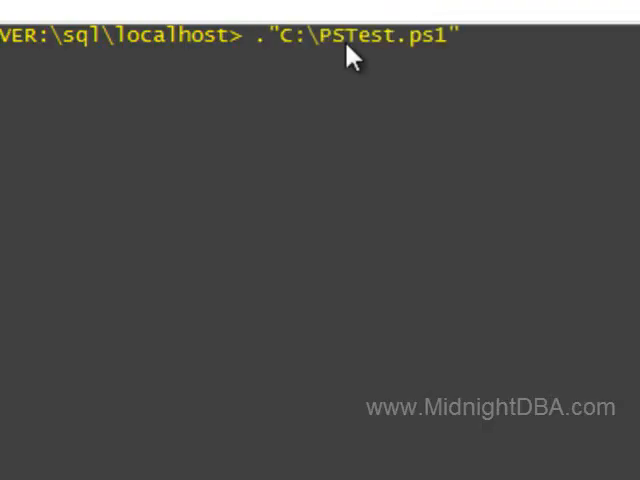
key("Return")
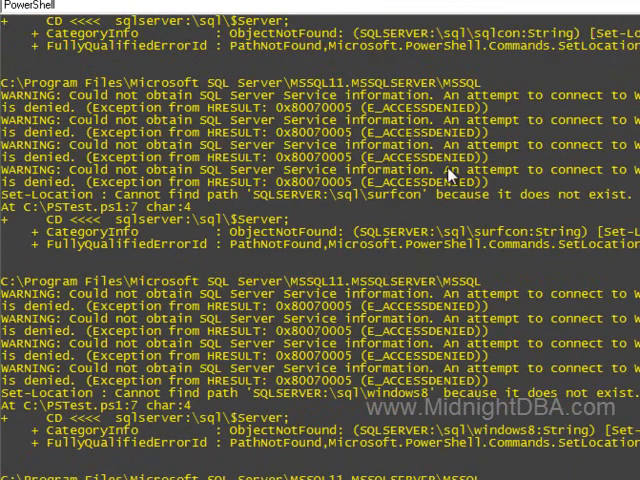
mouse_move(448, 178)
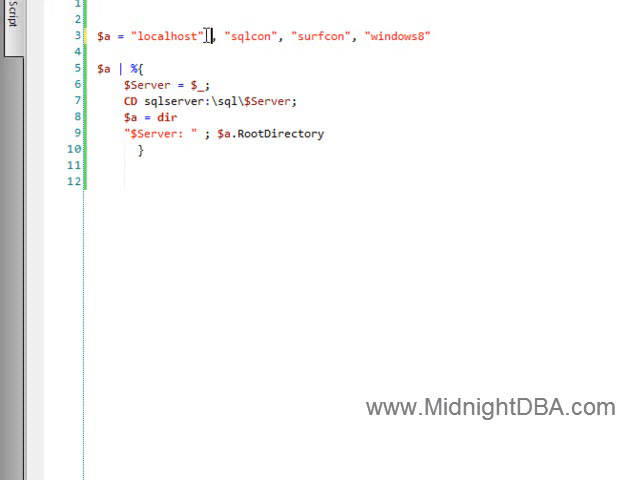
Comment out the servers after localhost with # and rerun ."C:\PSTest.ps1".
type("#")
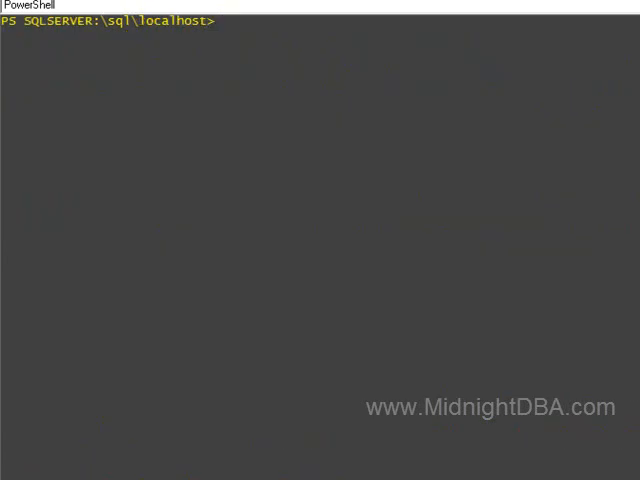
type(".\"C:\\PSTest.ps1\"")
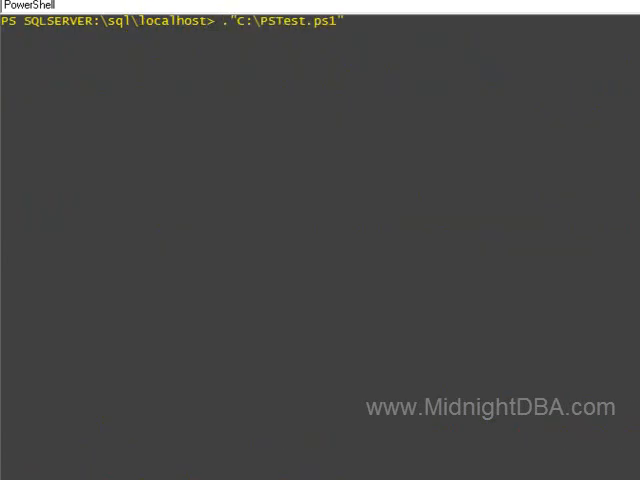
key("Return")
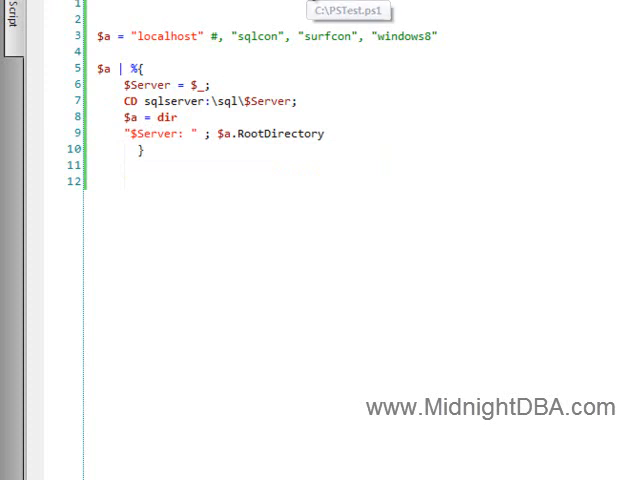
mouse_move(216, 134)
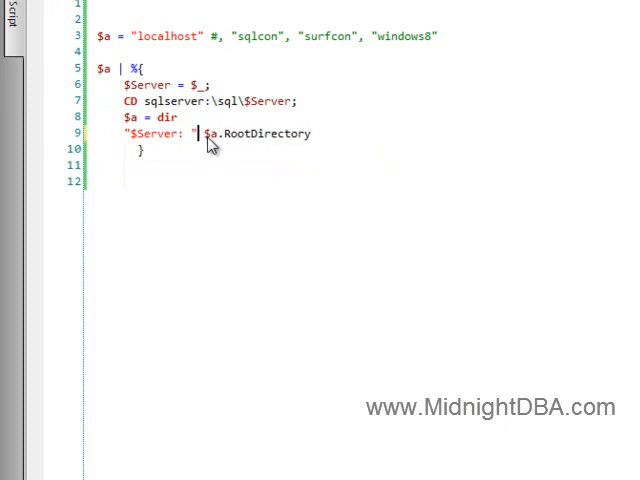
mouse_move(372, 144)
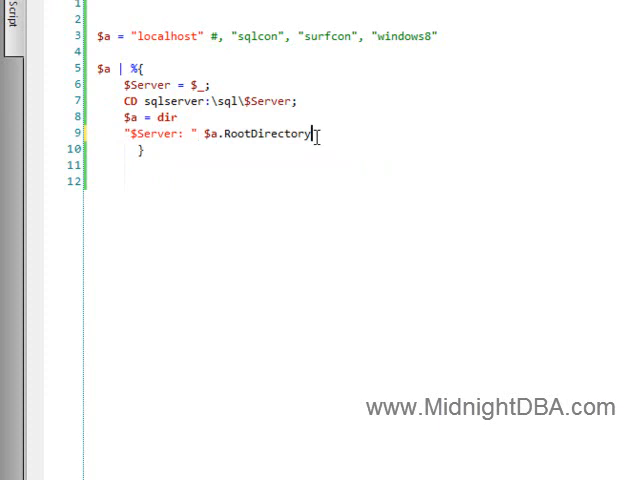
Change line 9 to "$Server: $a.RootDirectory" and rerun, printing literal .RootDirectory text.
double_click(256, 132)
type("\"")
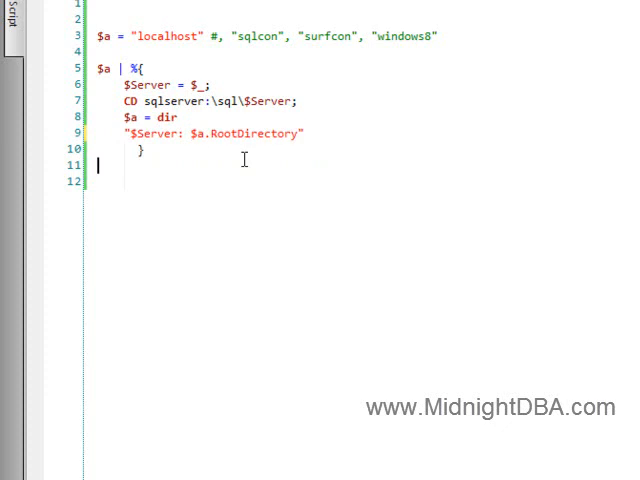
mouse_move(244, 158)
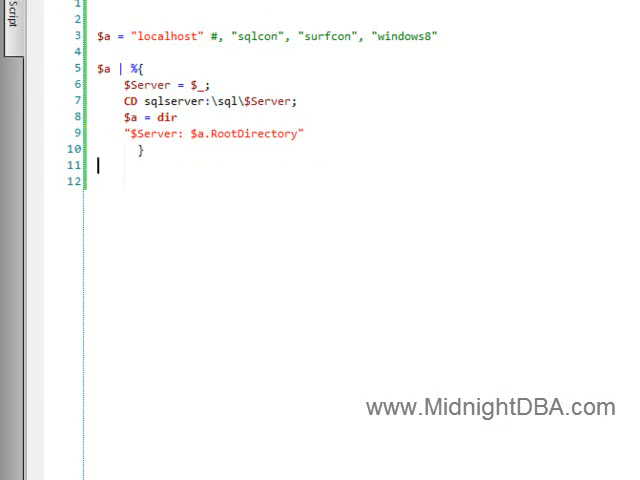
left_click(30, 8)
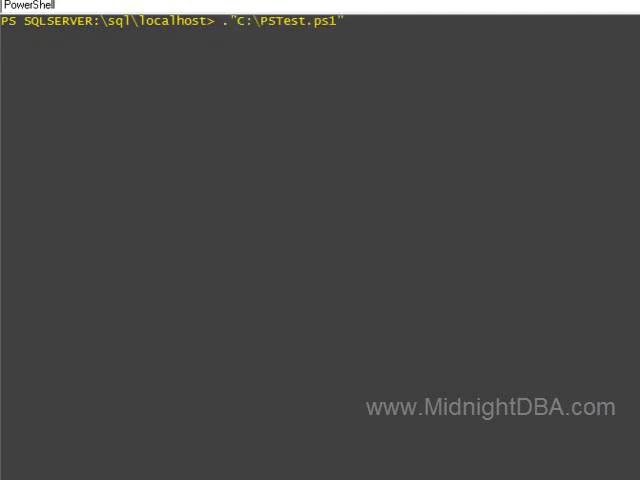
key("Return")
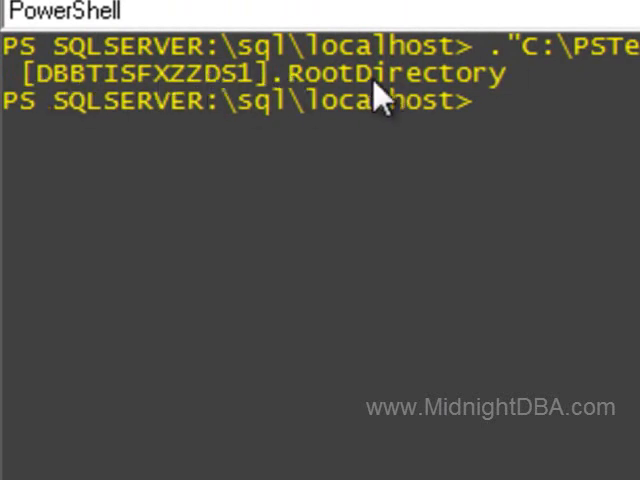
mouse_move(236, 100)
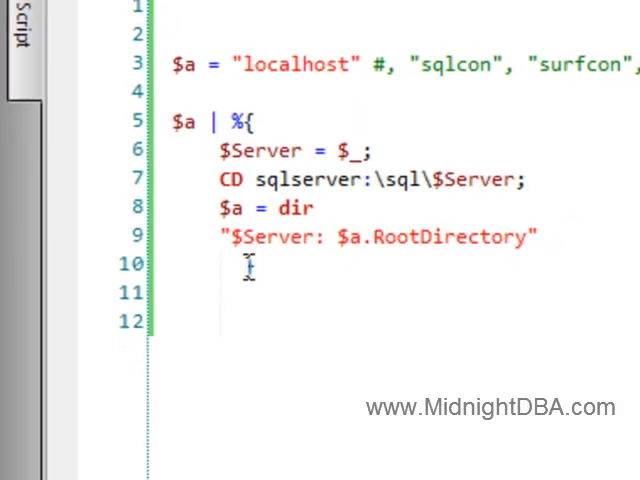
Wrap it as $($a.RootDirectory) and rerun to print the actual install path.
type("}")
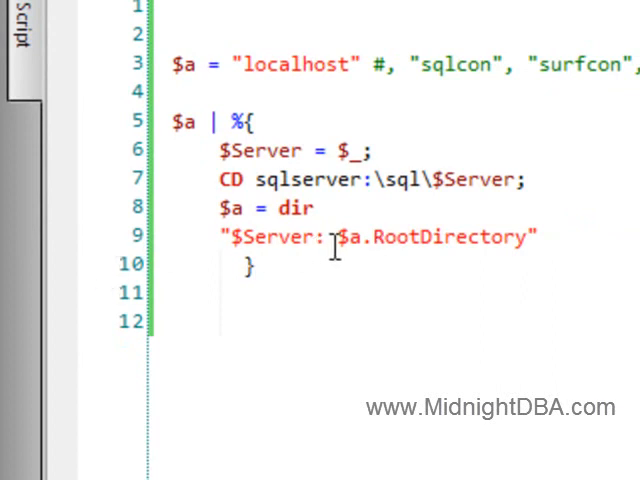
mouse_move(338, 236)
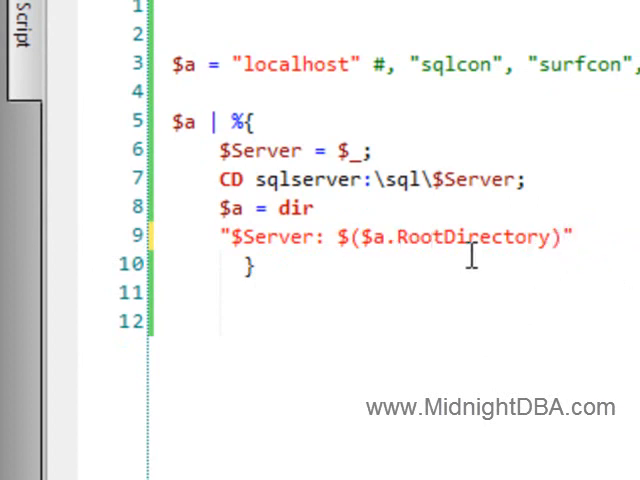
mouse_move(464, 316)
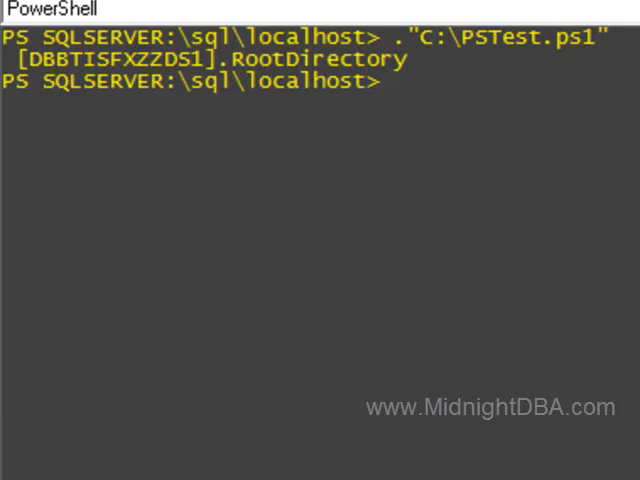
key("Return")
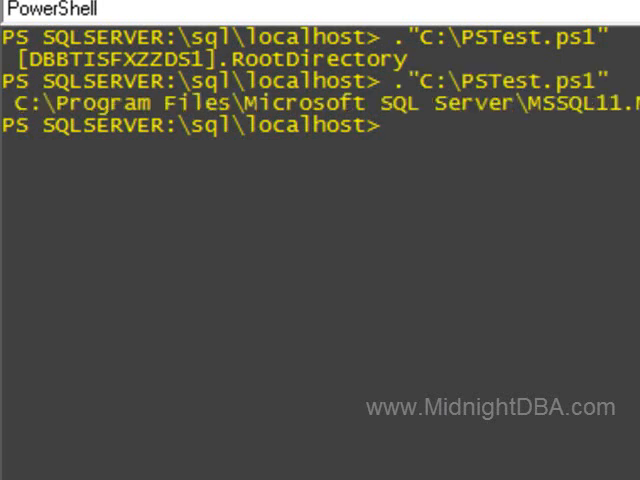
mouse_move(516, 120)
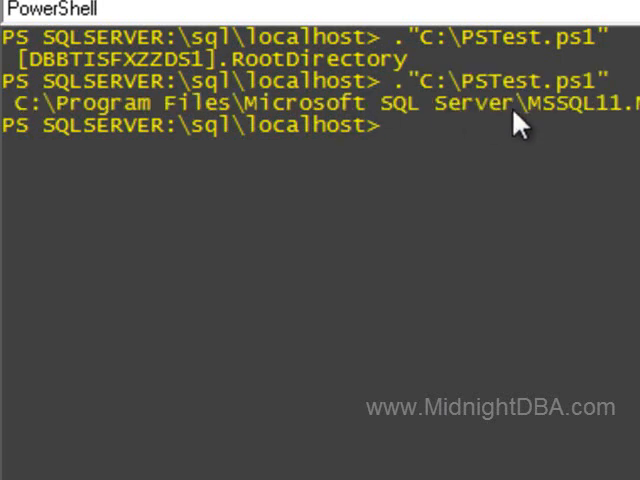
mouse_move(452, 120)
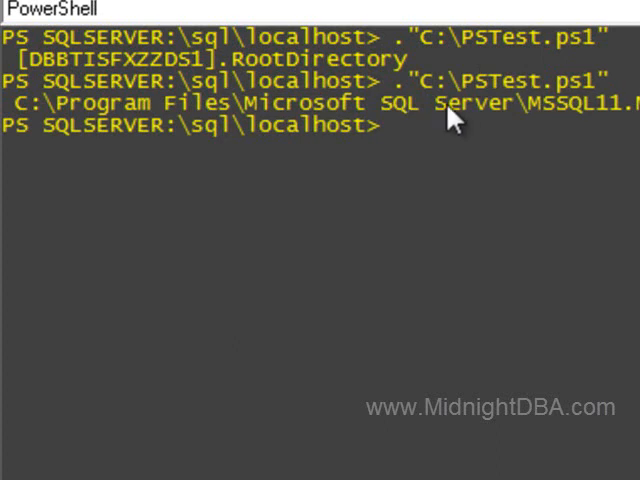
mouse_move(470, 136)
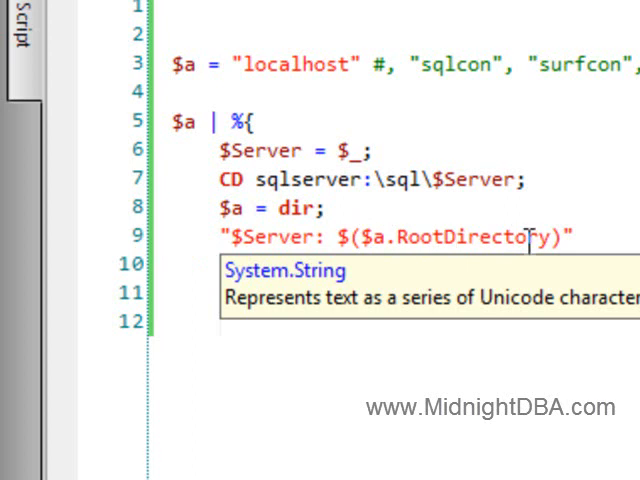
mouse_move(500, 256)
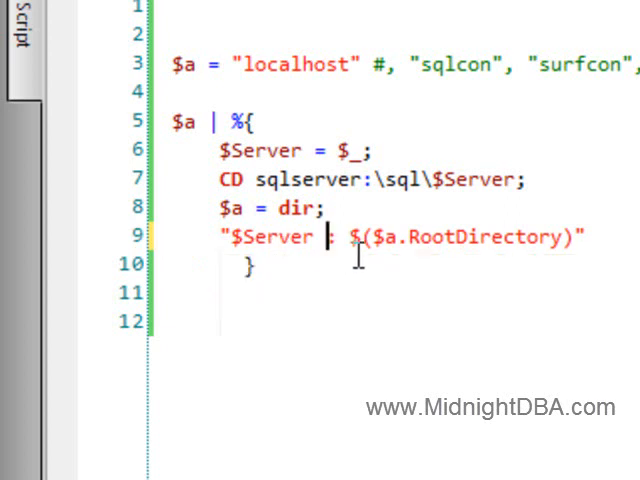
mouse_move(360, 306)
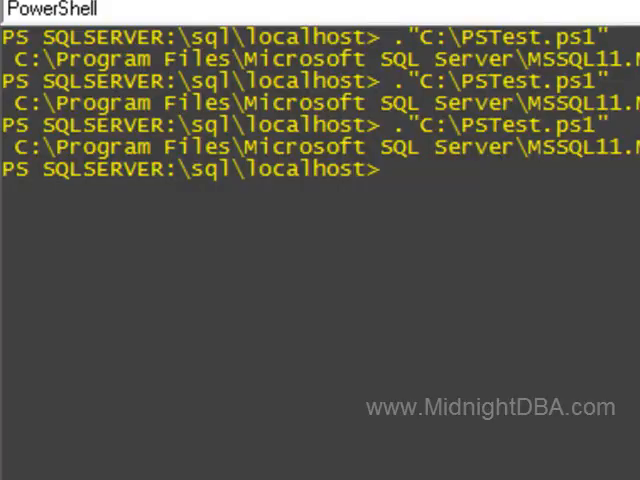
Run the corrected script, clear with cls, and rerun to show localhost : C:\Program Files\Microsoft SQL Server.
key("Return")
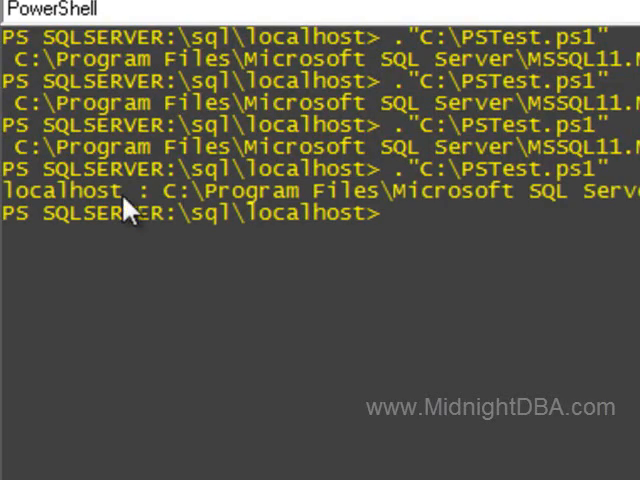
type("cls")
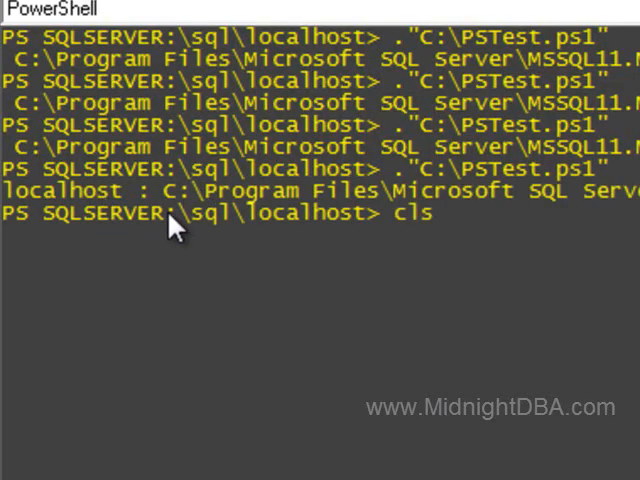
key("Return")
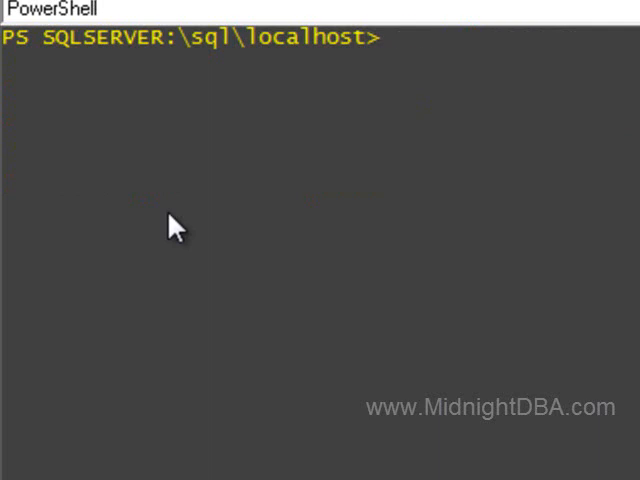
type(".\"C:\\PSTest.ps1\"")
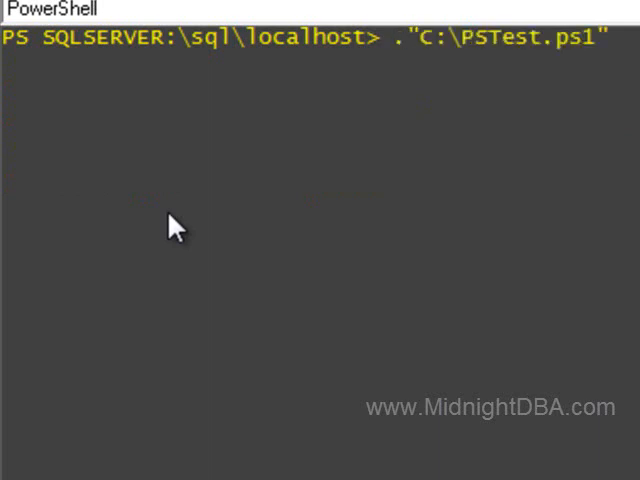
key("Return")
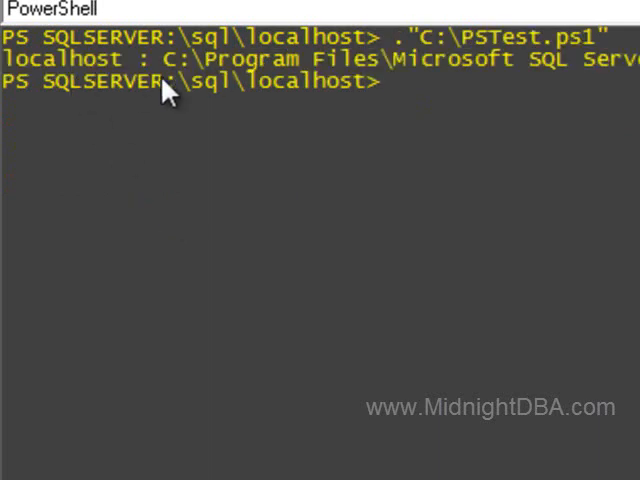
mouse_move(620, 130)
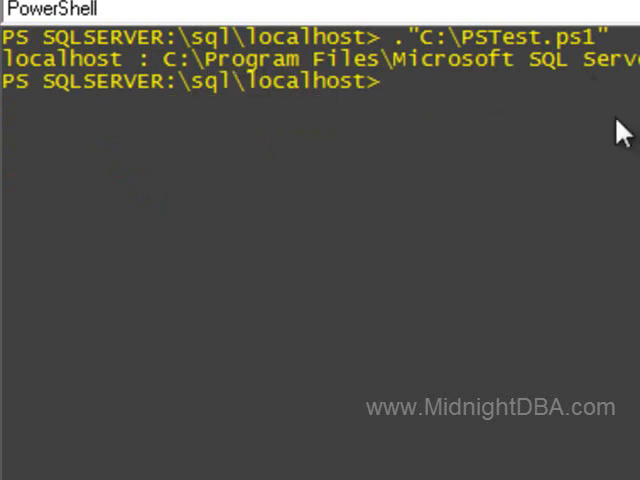
mouse_move(262, 62)
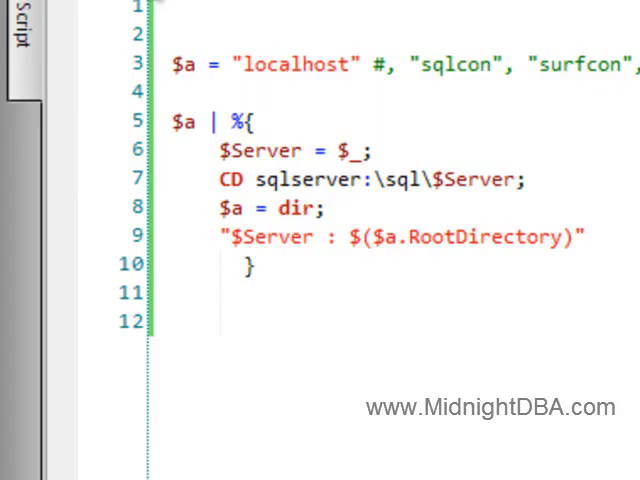
mouse_move(404, 330)
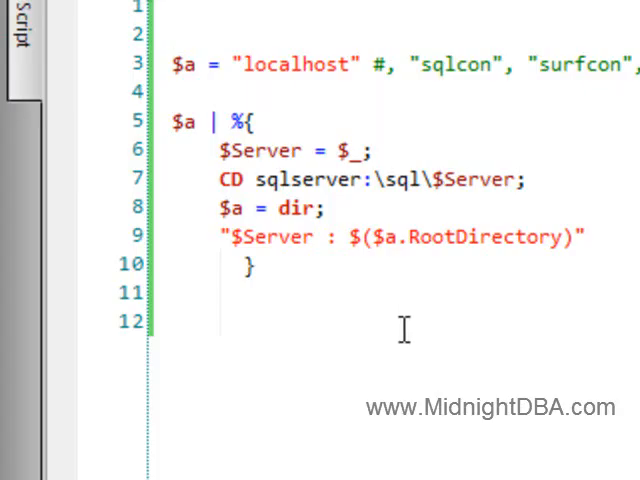
mouse_move(368, 238)
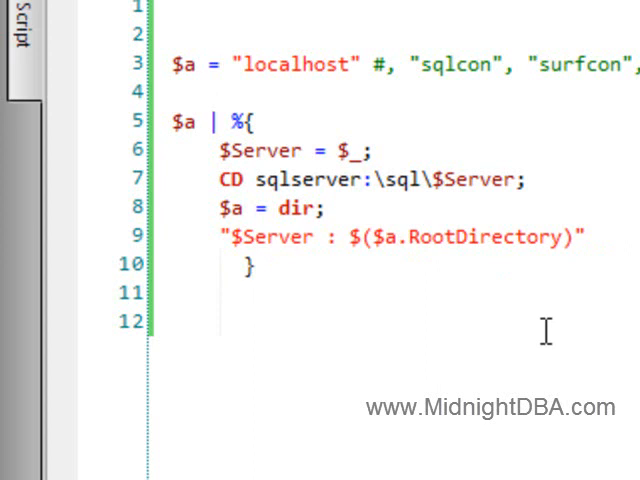
mouse_move(336, 288)
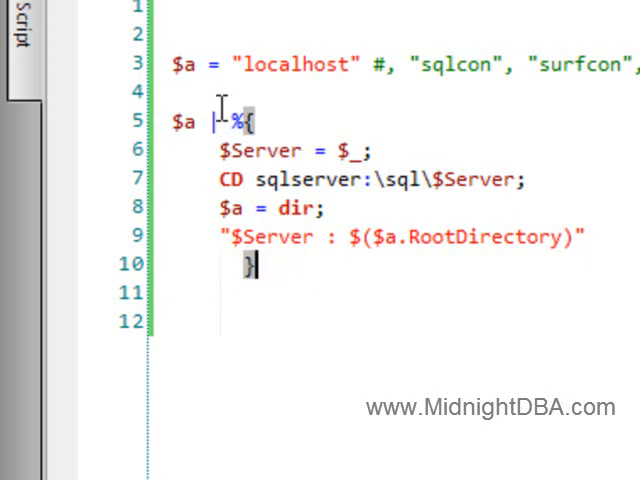
mouse_move(180, 64)
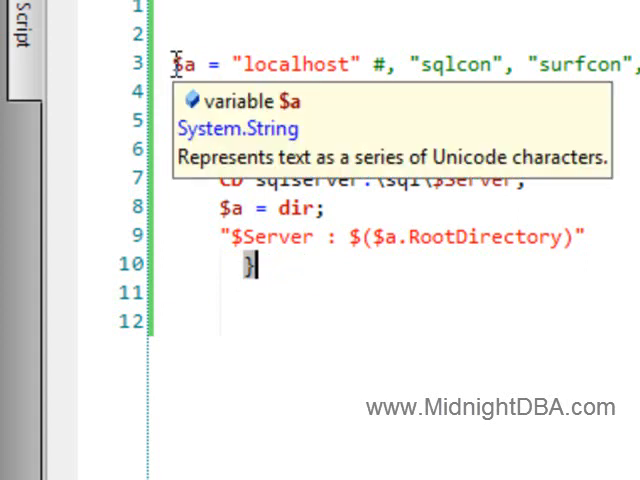